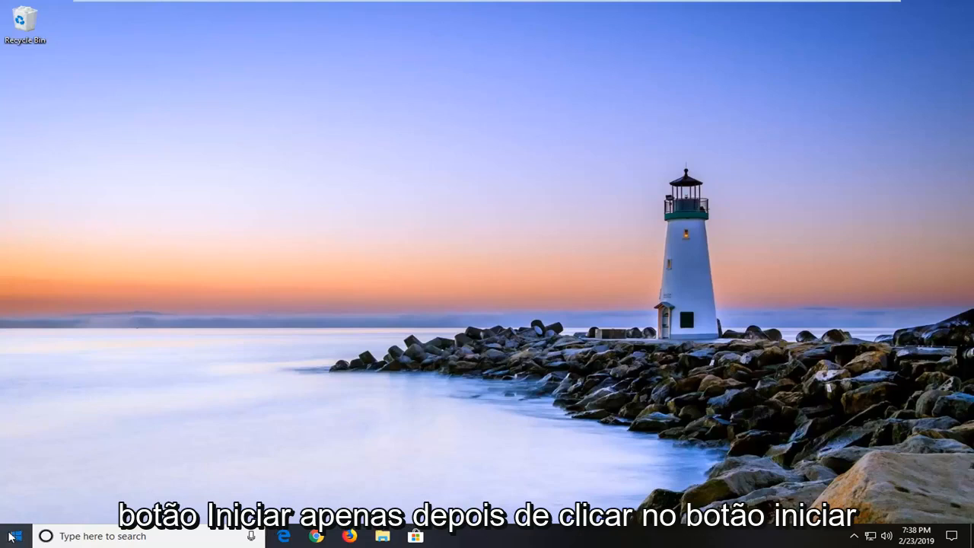
# Launch Command Prompt as administrator from Start search 'cmd', approving the UAC prompt.
pyautogui.click(15, 536)
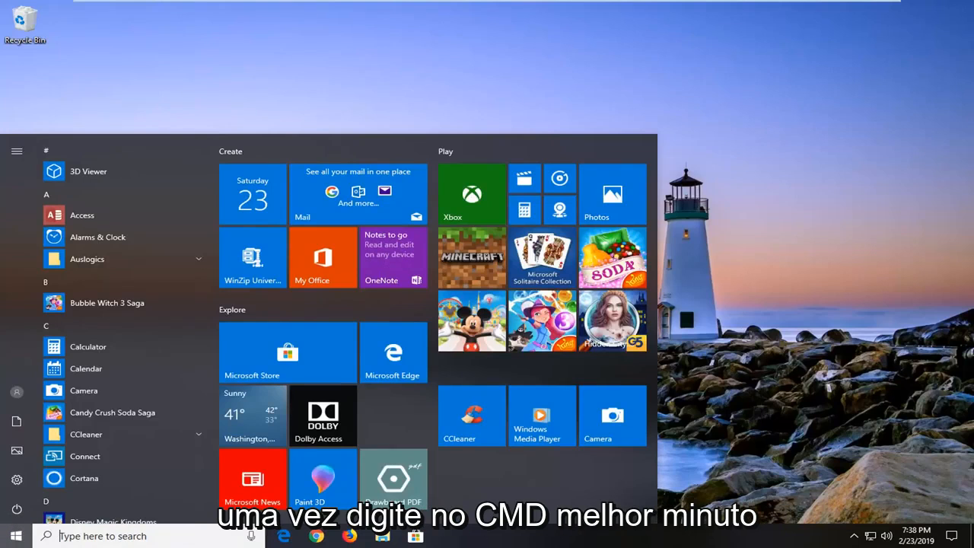
pyautogui.write('cmd')
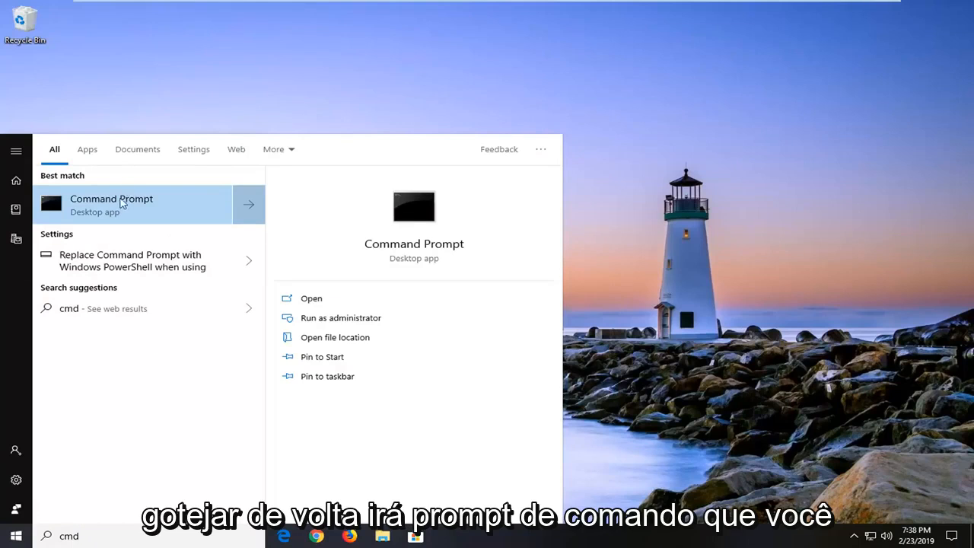
pyautogui.rightClick(111, 204)
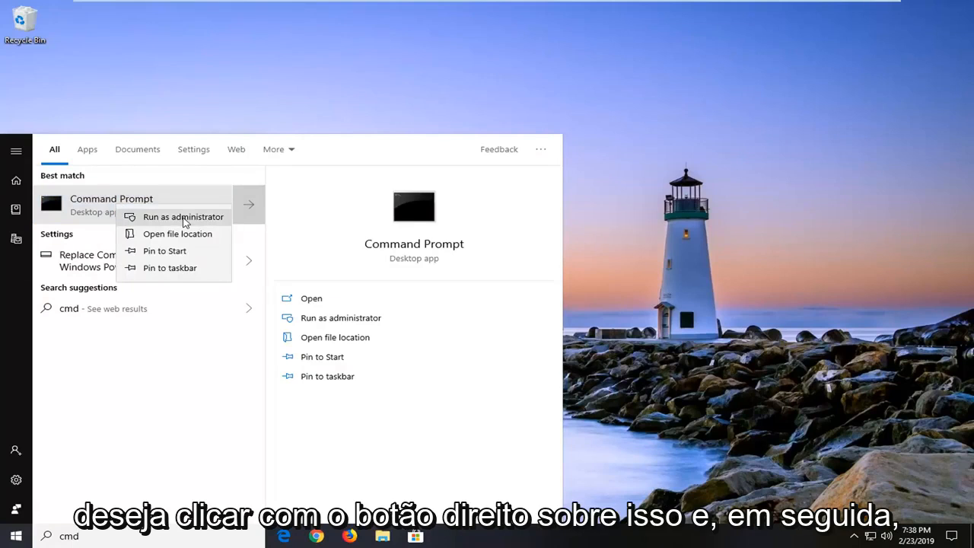
pyautogui.click(183, 216)
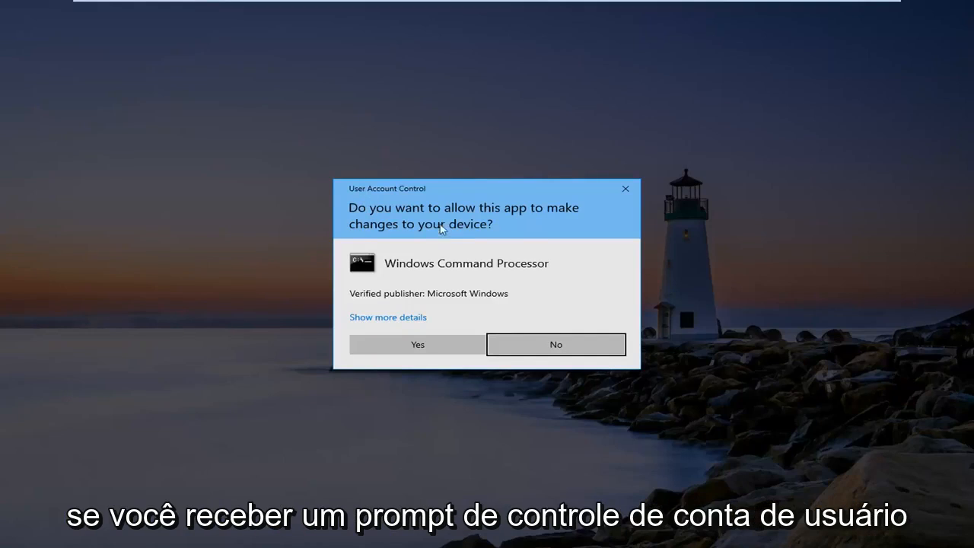
pyautogui.moveTo(417, 343)
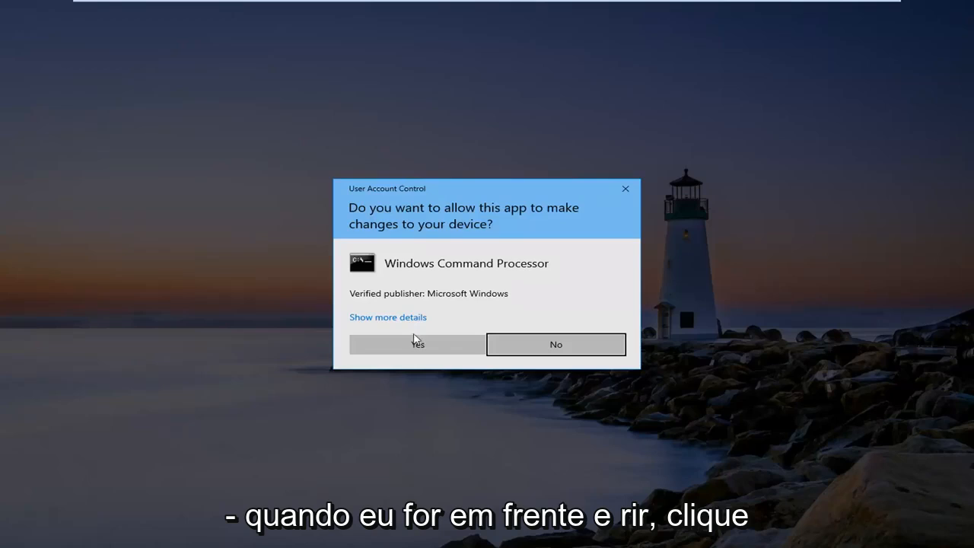
pyautogui.click(417, 343)
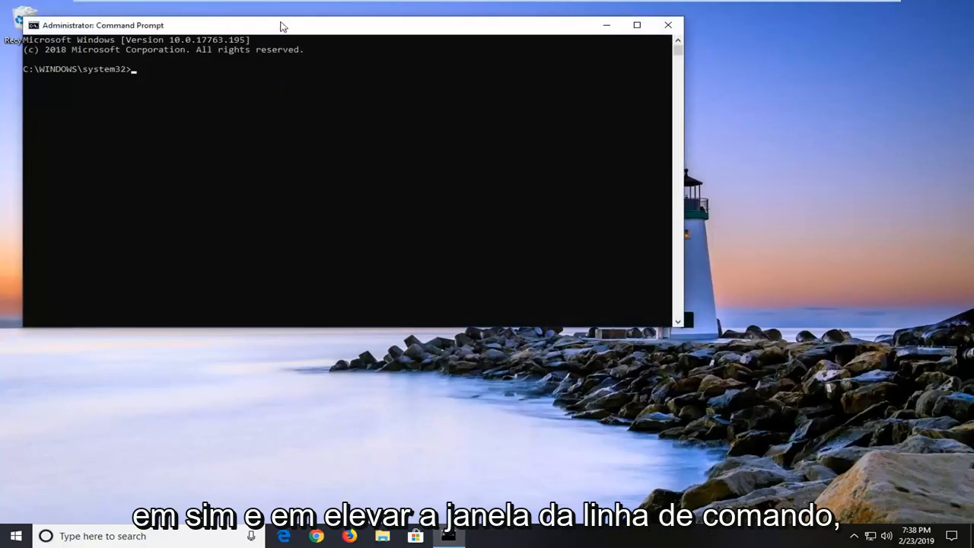
# Centre the console window and enter 'sfc /scannow' at the prompt without running it.
pyautogui.moveTo(281, 24); pyautogui.dragTo(426, 88)
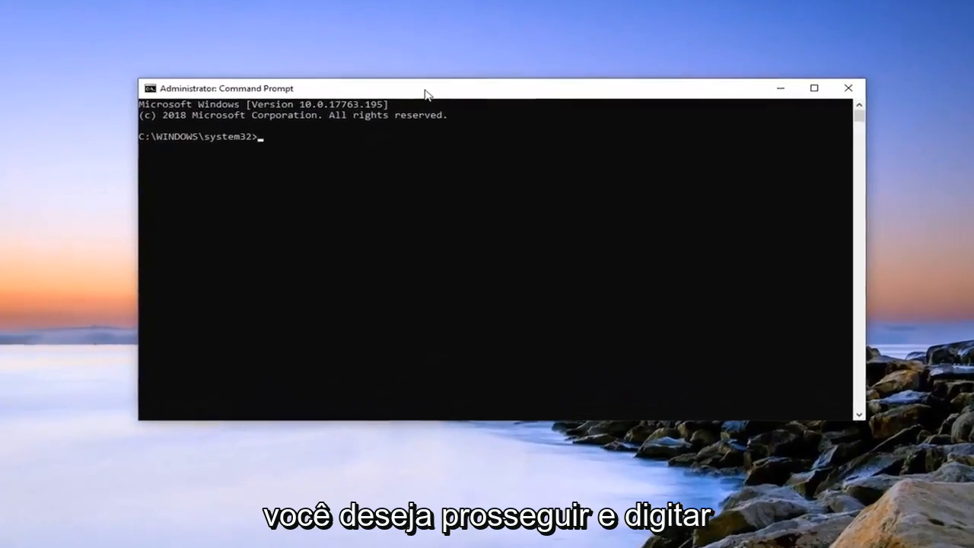
pyautogui.write('sfc')
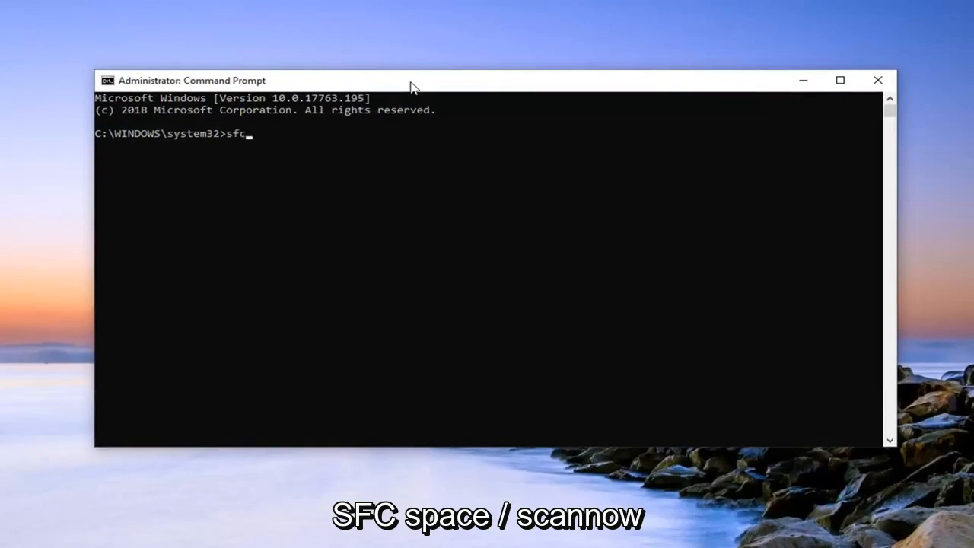
pyautogui.write('/')
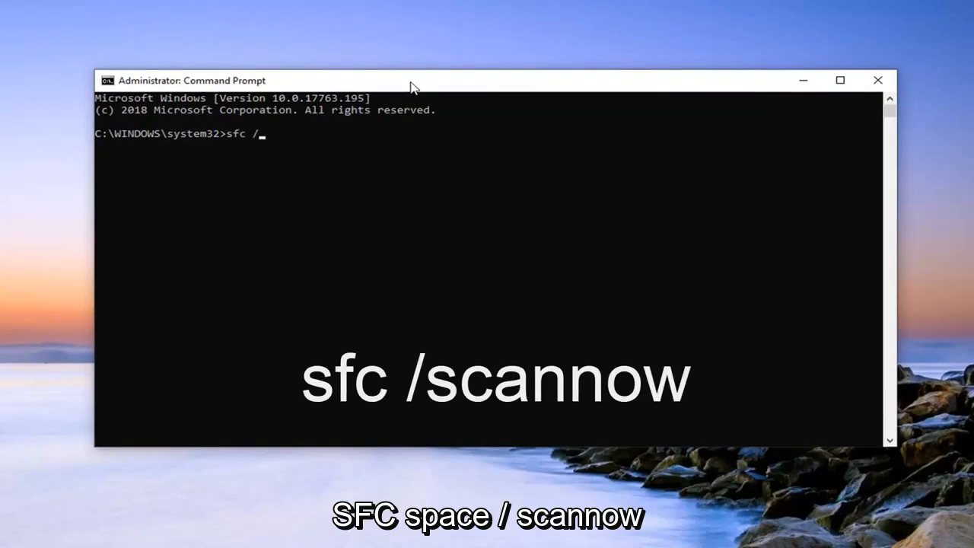
pyautogui.write('scannow')
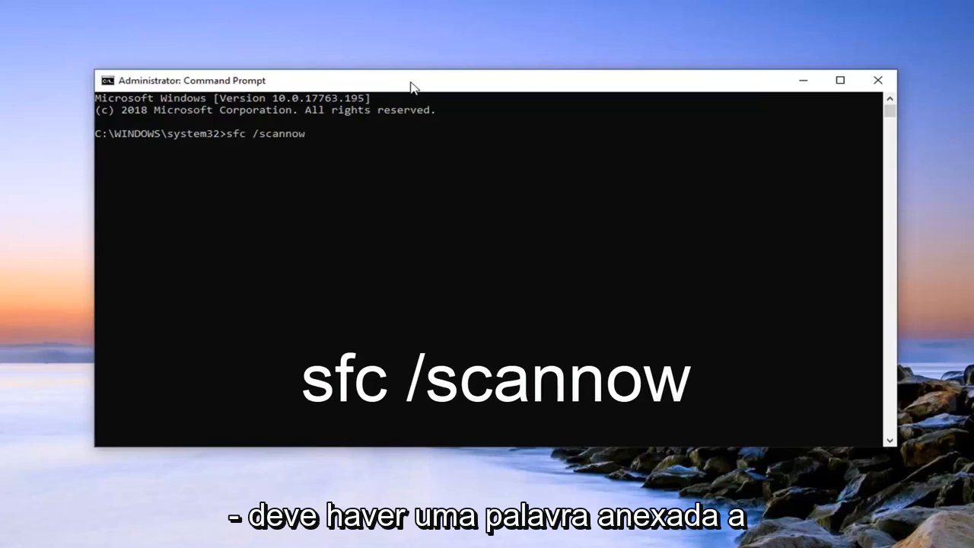
pyautogui.moveTo(253, 151)
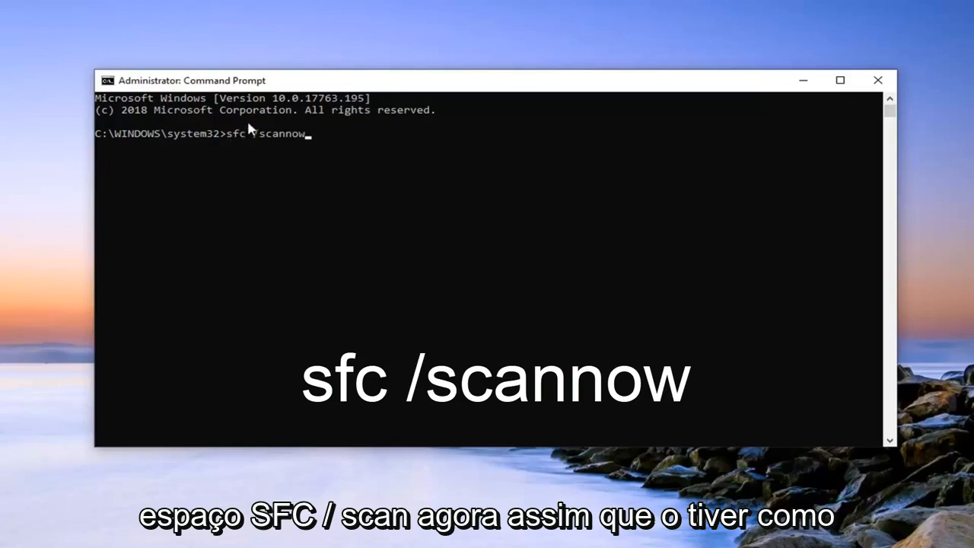
pyautogui.moveTo(247, 242)
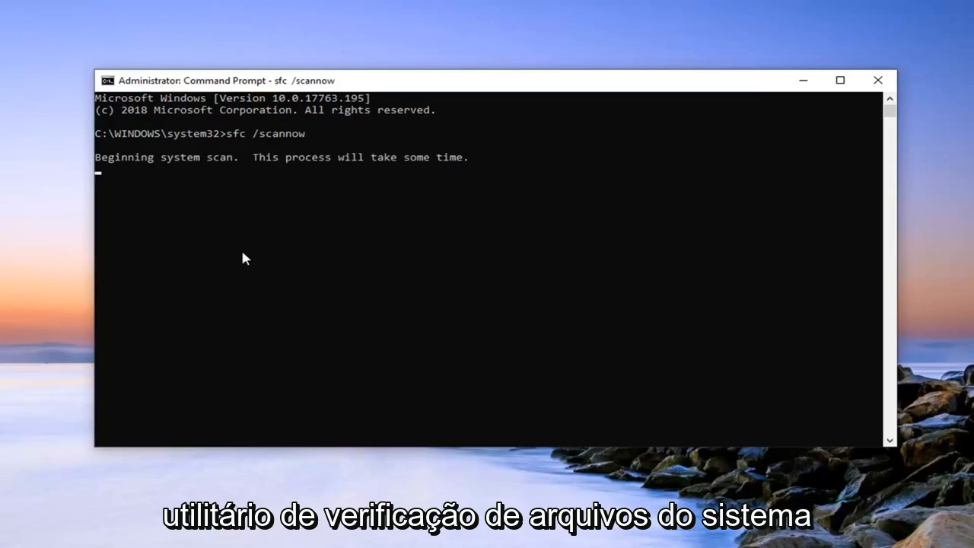
pyautogui.moveTo(183, 260)
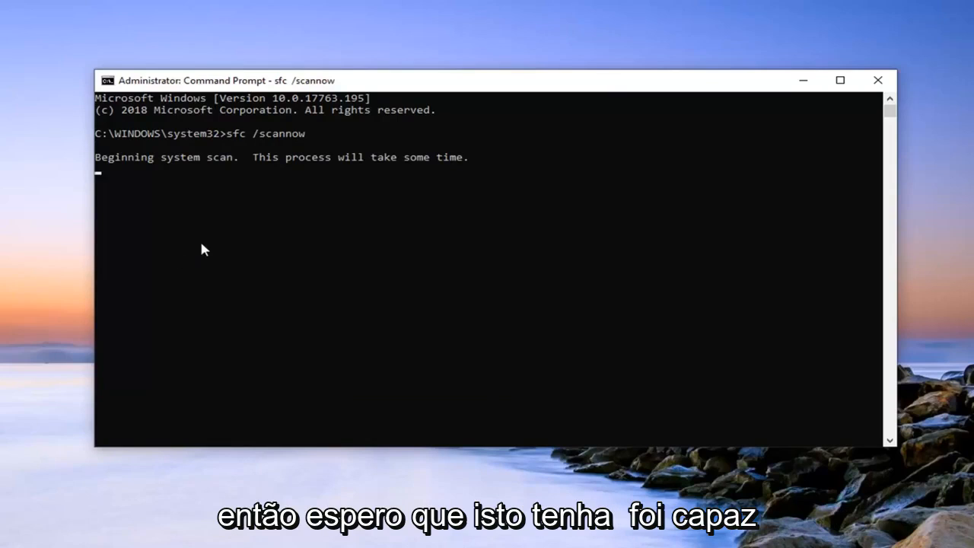
pyautogui.moveTo(167, 170)
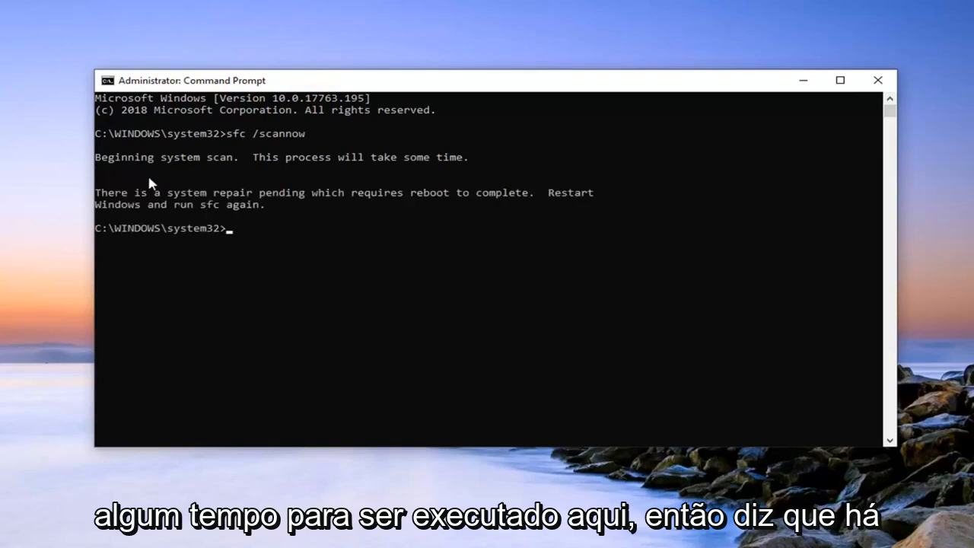
pyautogui.moveTo(402, 194)
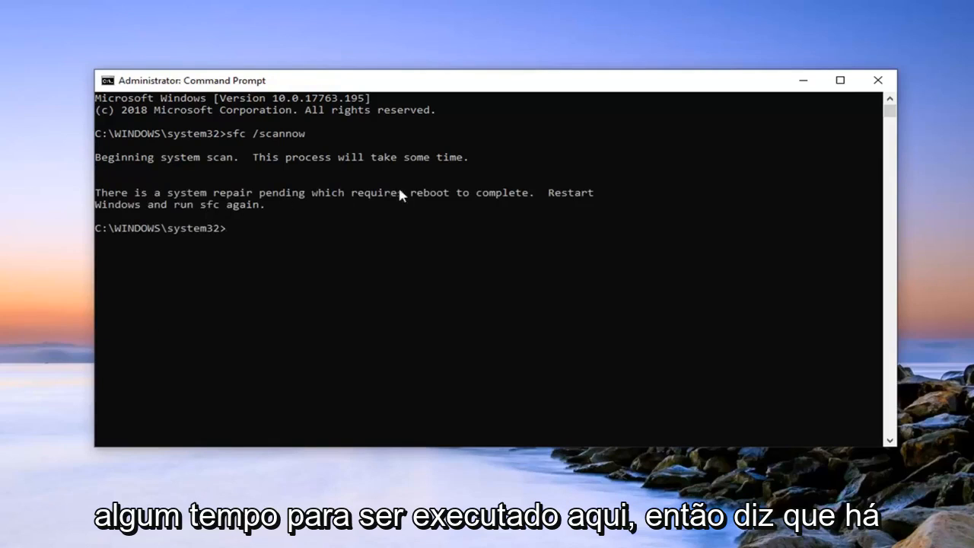
pyautogui.moveTo(448, 211)
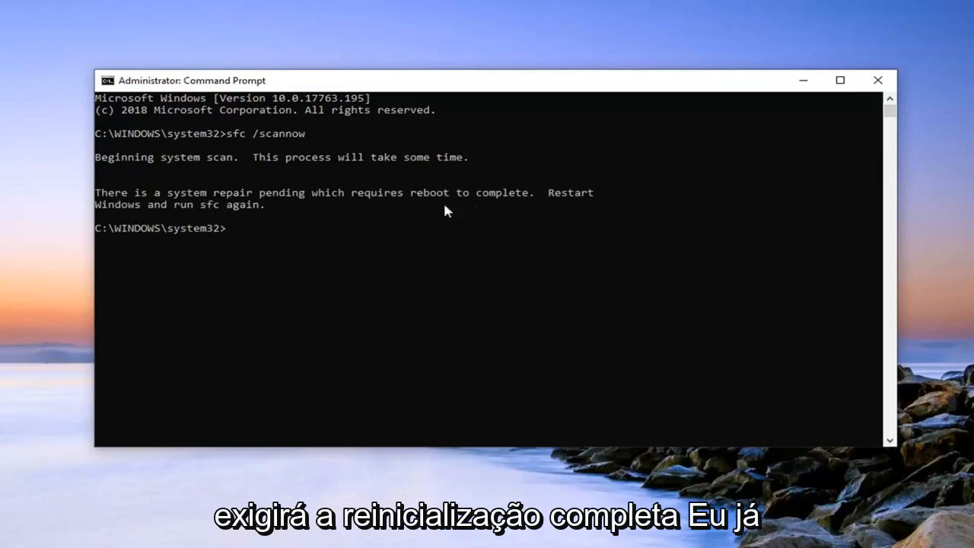
pyautogui.moveTo(332, 196)
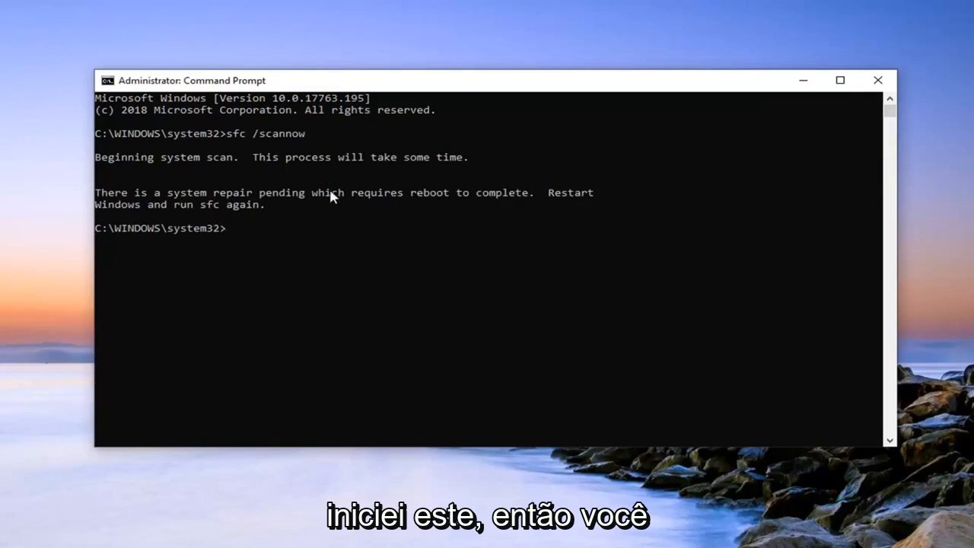
pyautogui.moveTo(472, 230)
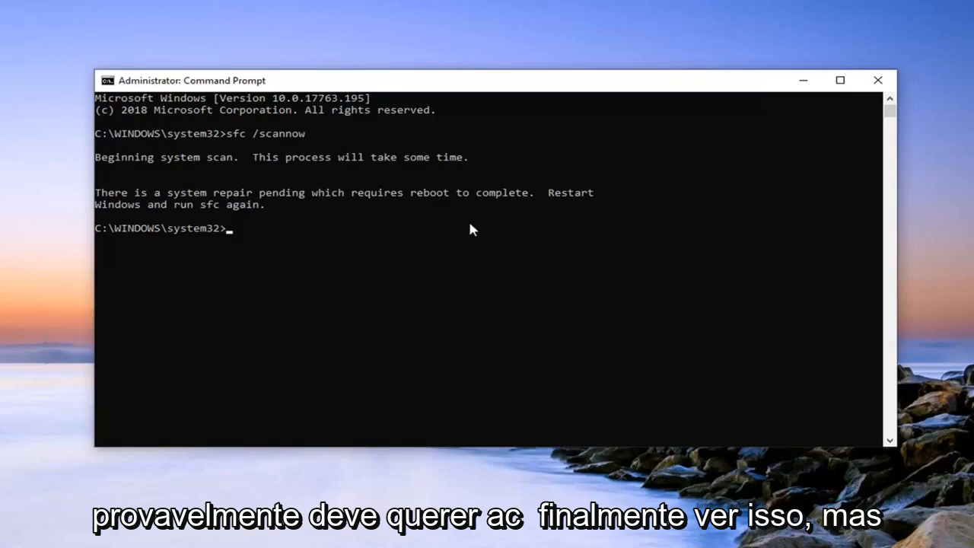
pyautogui.moveTo(617, 195)
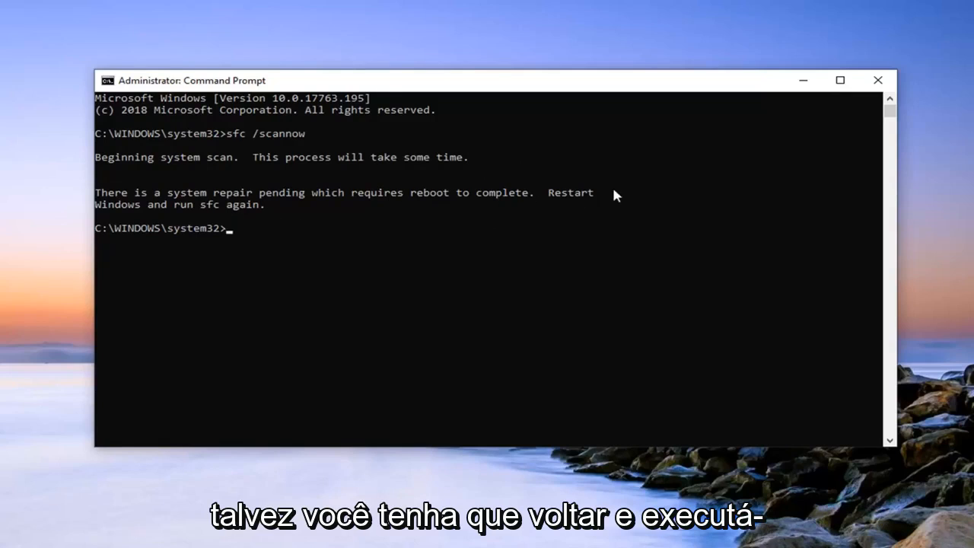
pyautogui.moveTo(229, 210)
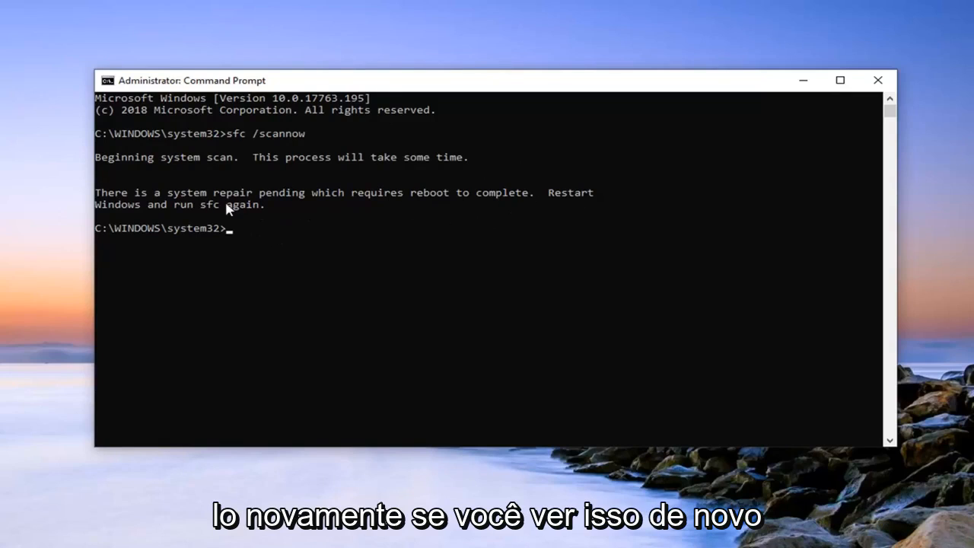
pyautogui.moveTo(243, 149)
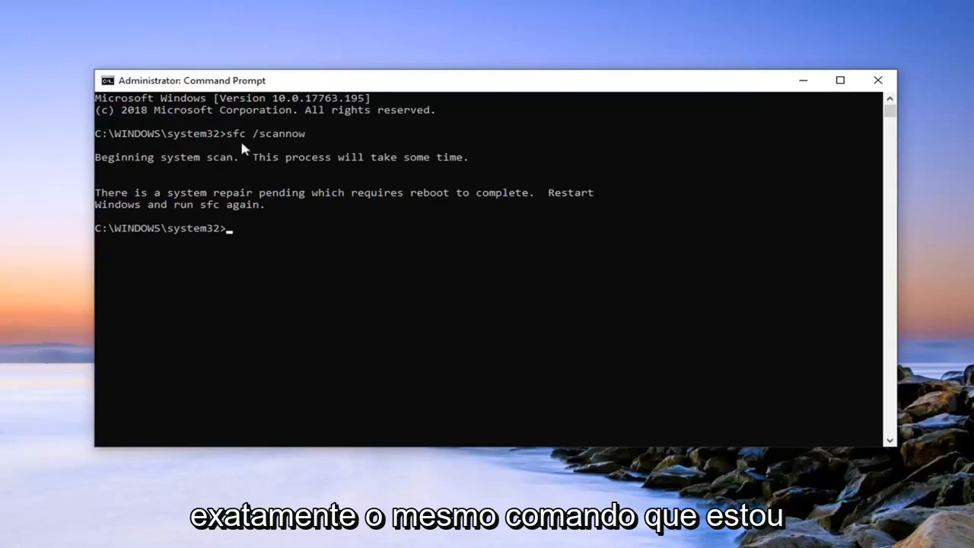
pyautogui.moveTo(319, 192)
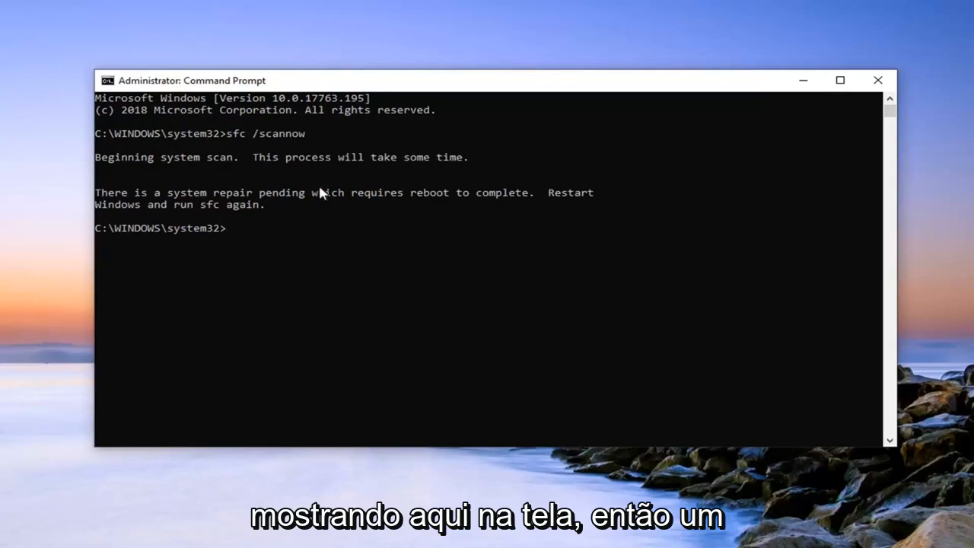
pyautogui.moveTo(830, 128)
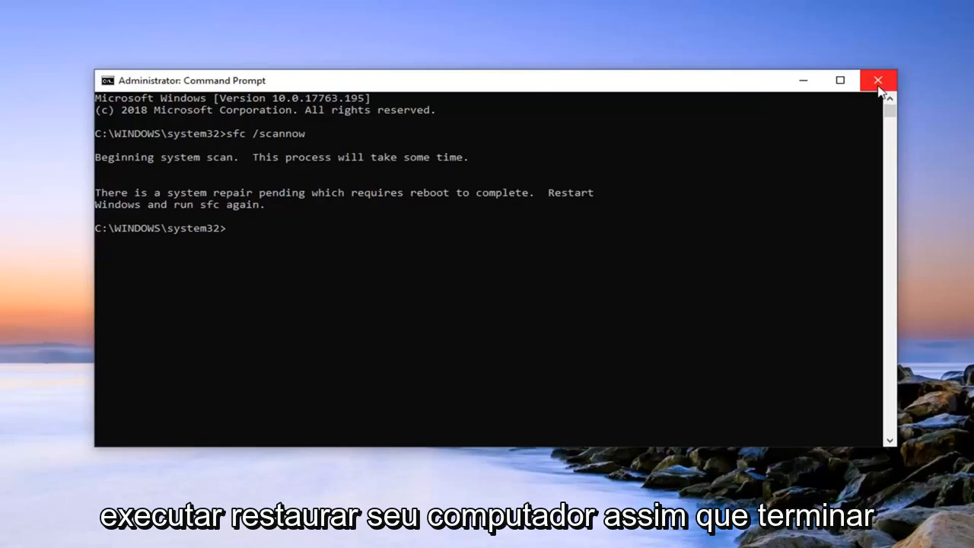
# Close the Command Prompt window after the scan reports a pending repair needing reboot.
pyautogui.click(878, 79)
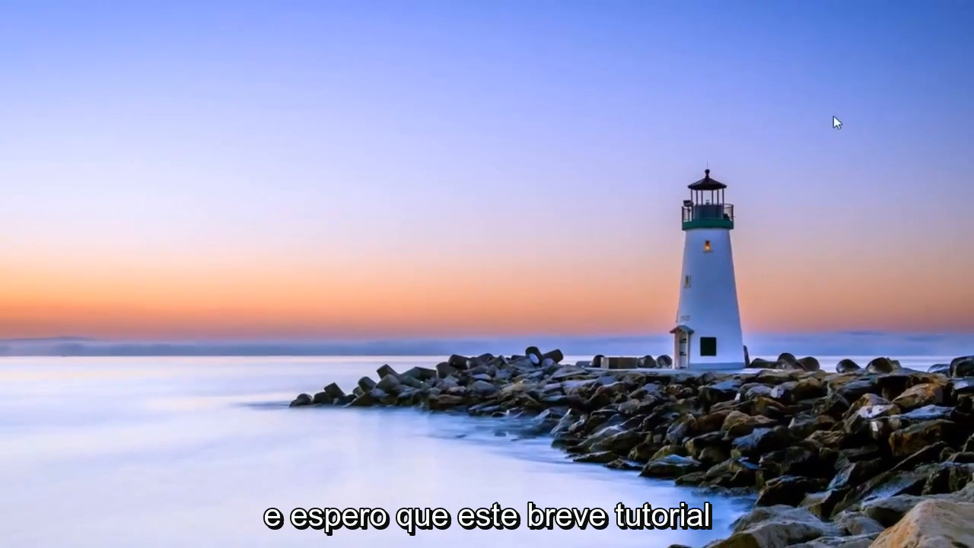